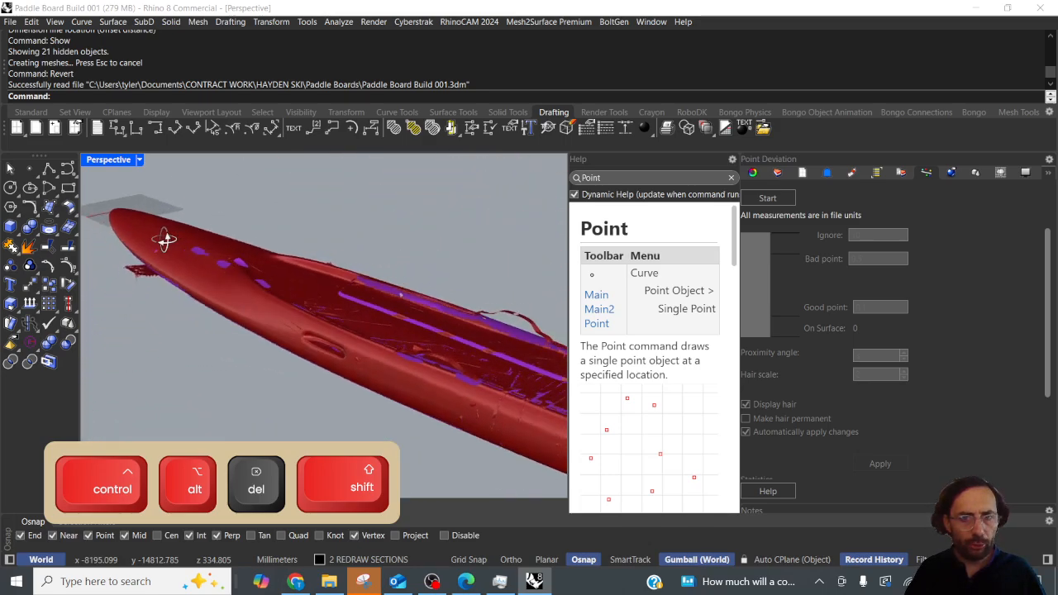
Step: Zoom and orbit the Perspective view to look over the paddle board scan in shaded mode
scroll("down", 3)
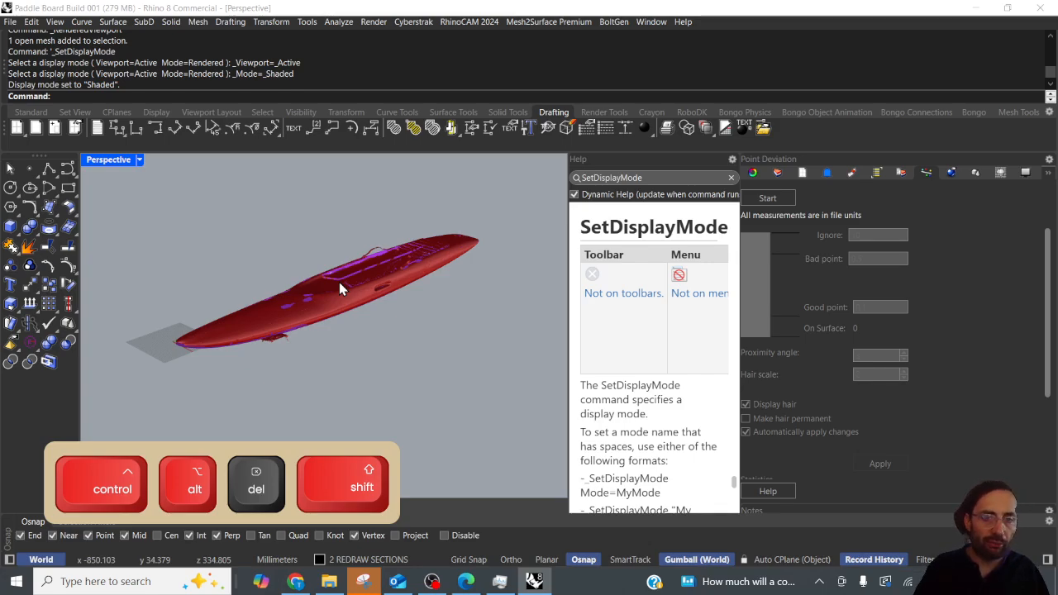
key("shift")
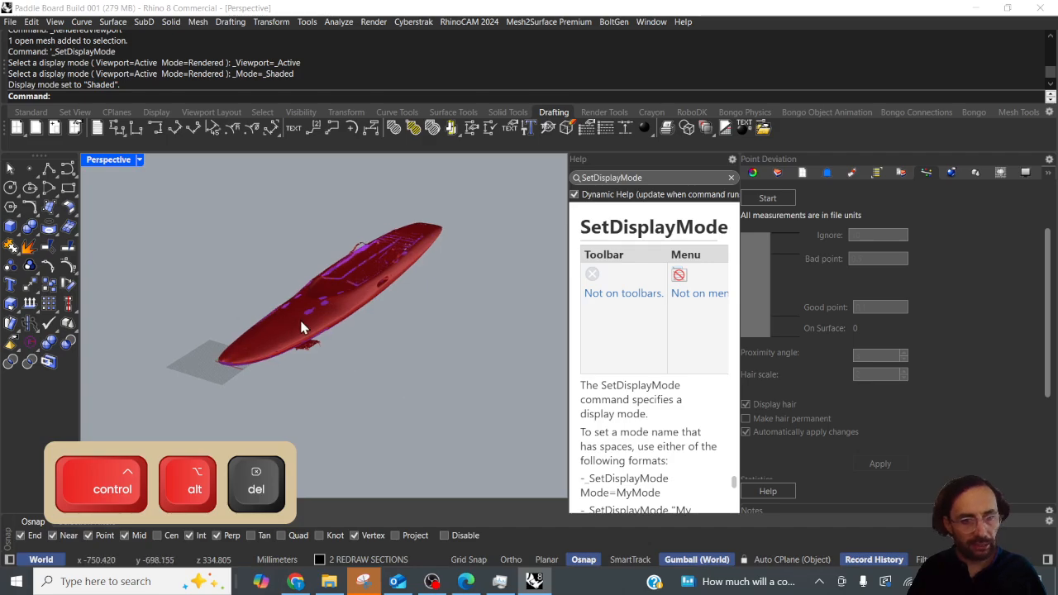
Step: Run Volume on the hull mesh, decline the non-closed-mesh result, and begin ShrinkWrap
left_click_drag(301, 327, 334, 322)
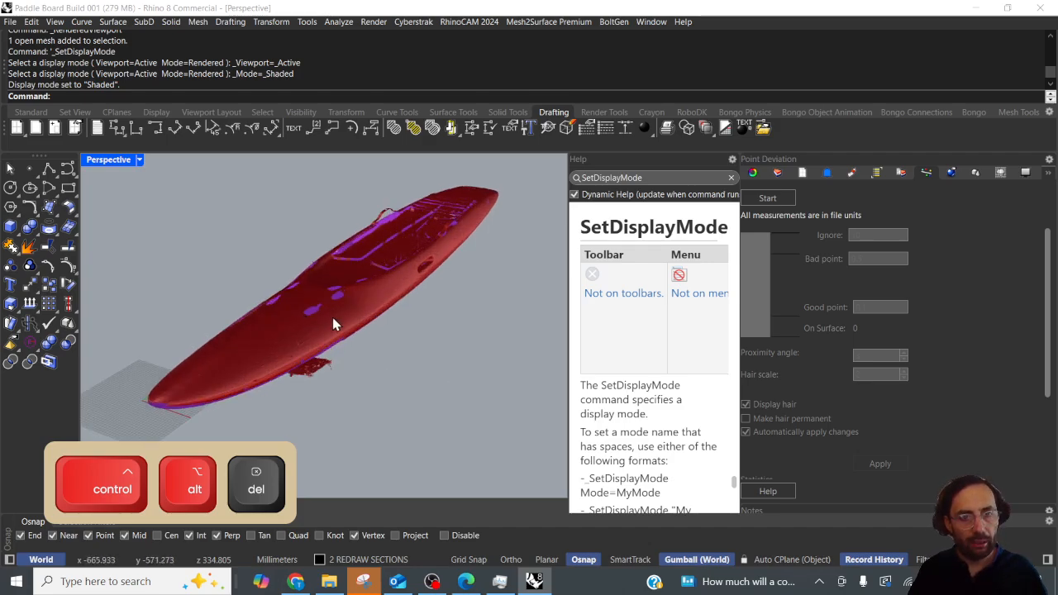
type("Volume")
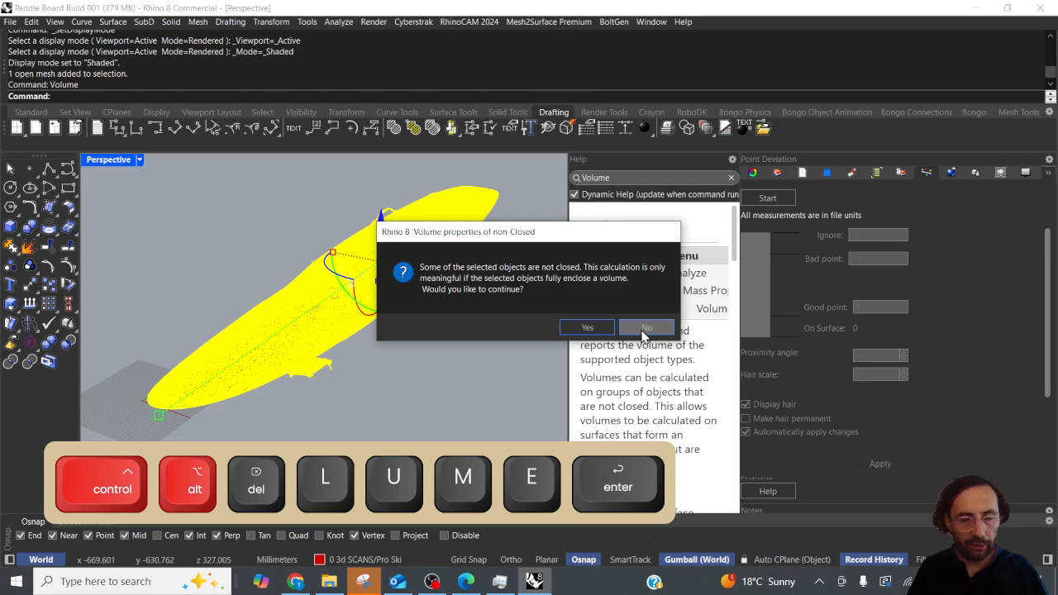
left_click(645, 327)
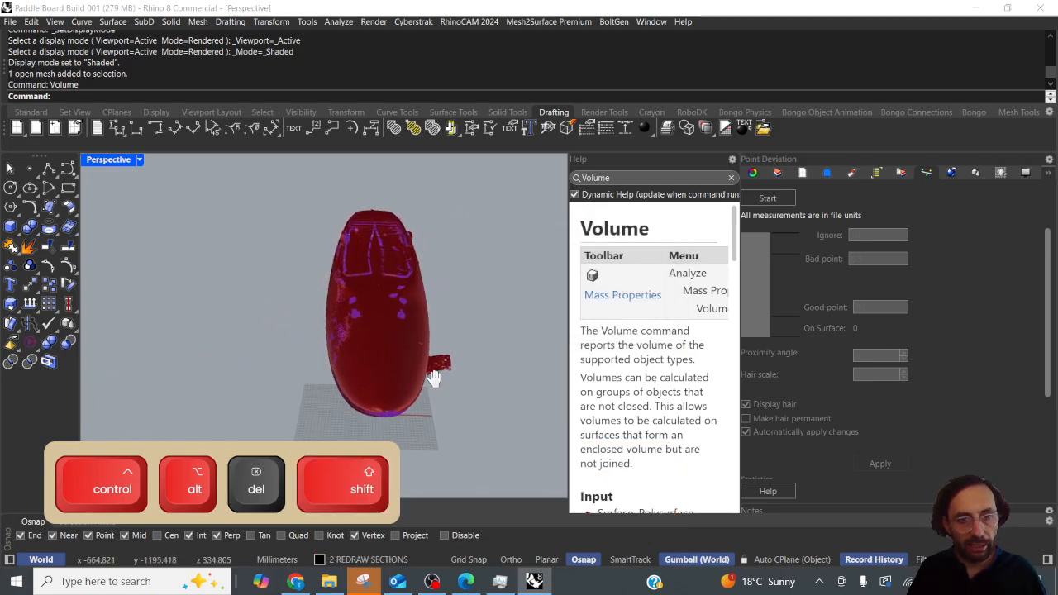
left_click_drag(434, 380, 400, 356)
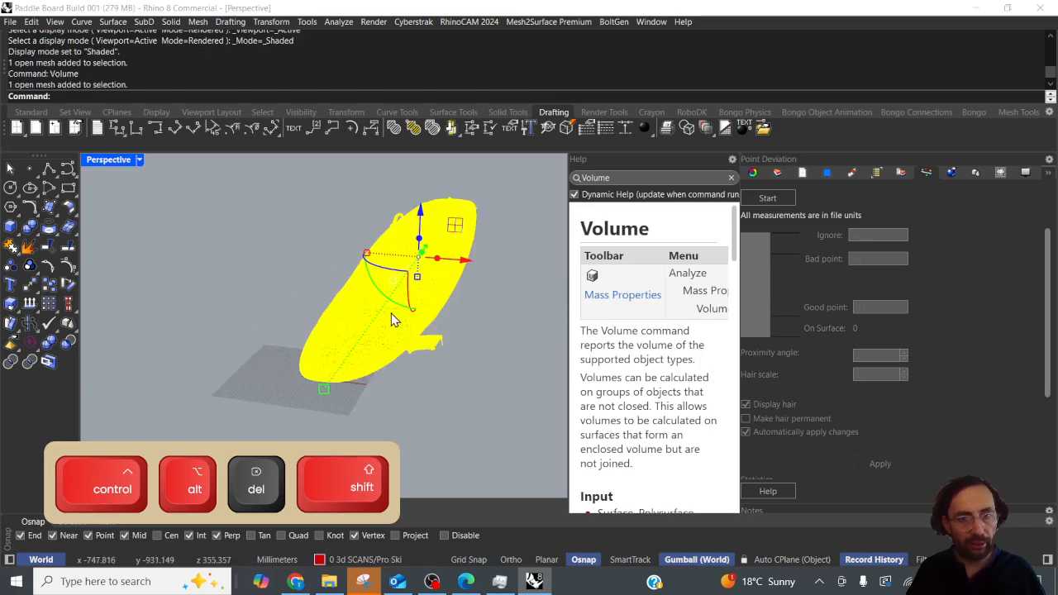
type("ShrinkWrap")
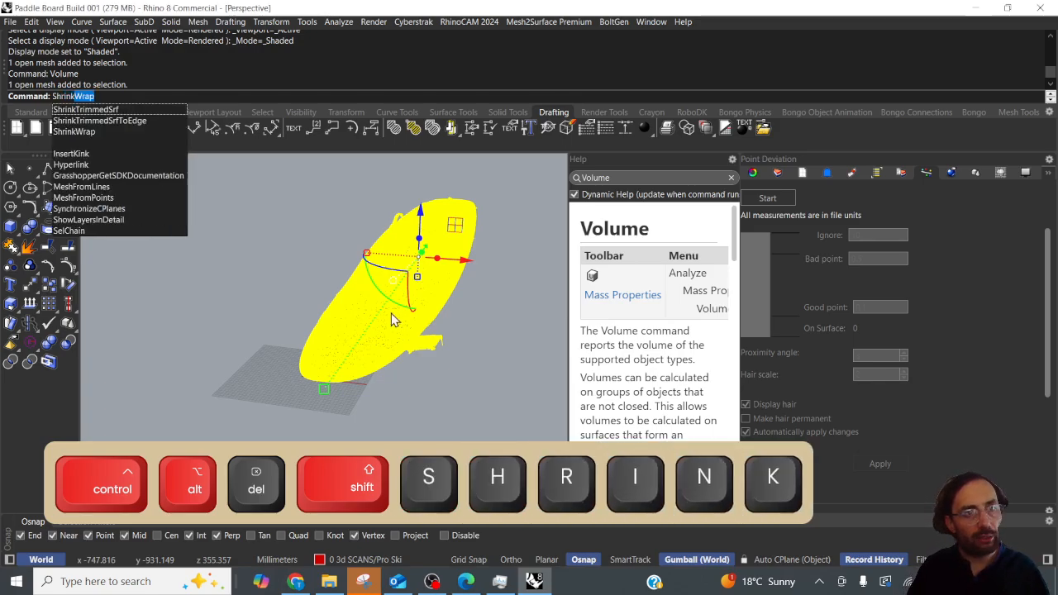
Step: Run ShrinkWrap with Target Edge Length 200 and live preview on, giving a coarse closed mesh
key("enter")
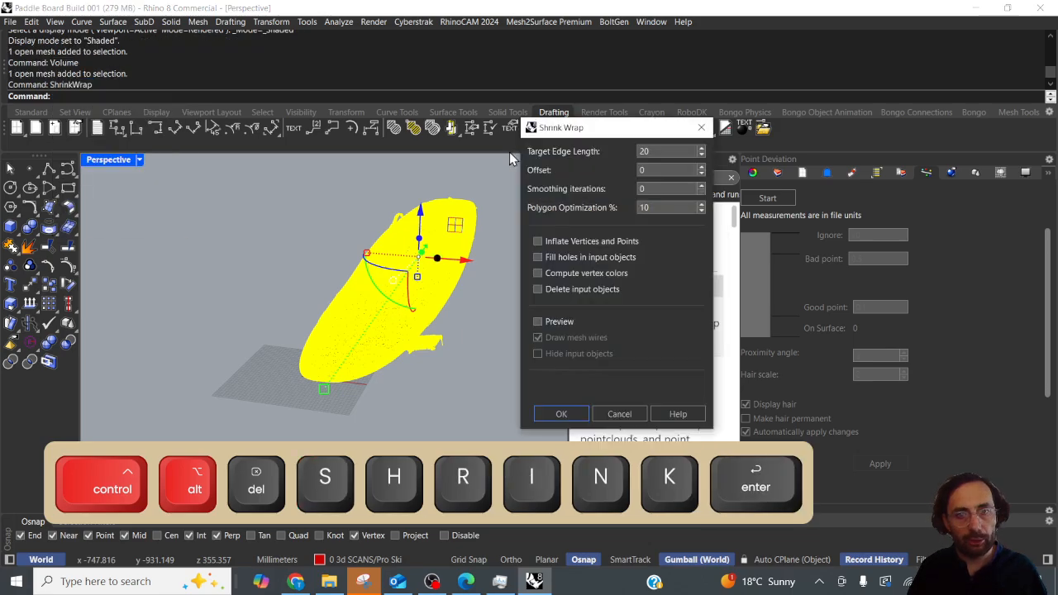
left_click(665, 152)
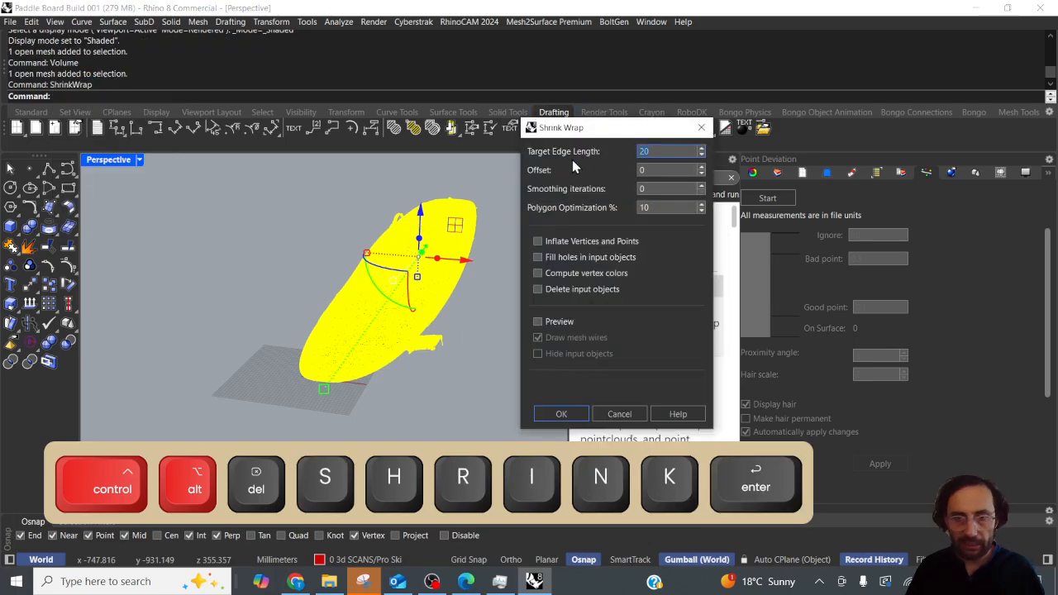
type("200")
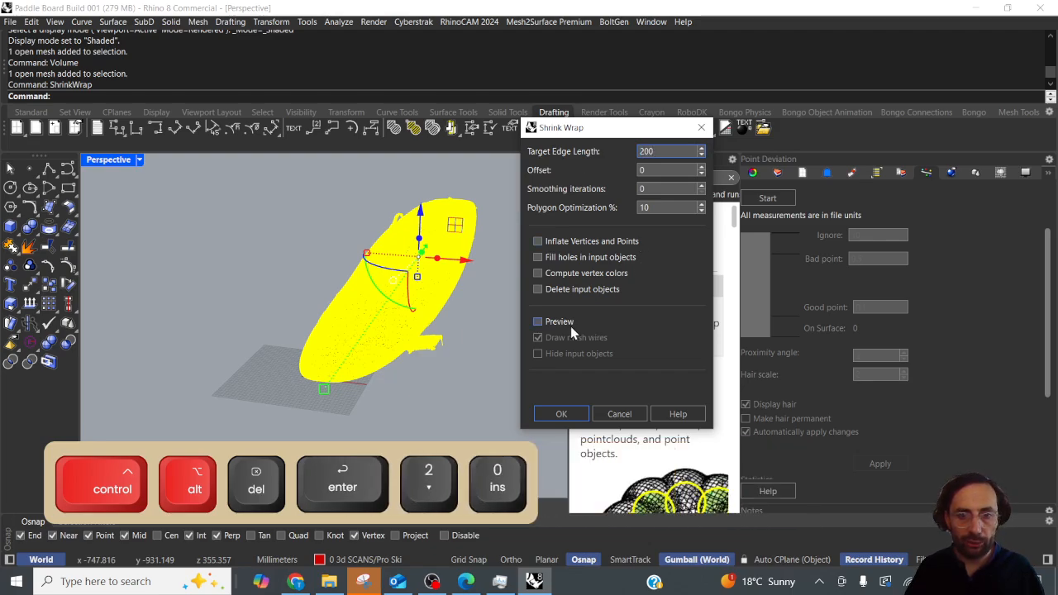
left_click(539, 321)
type("100")
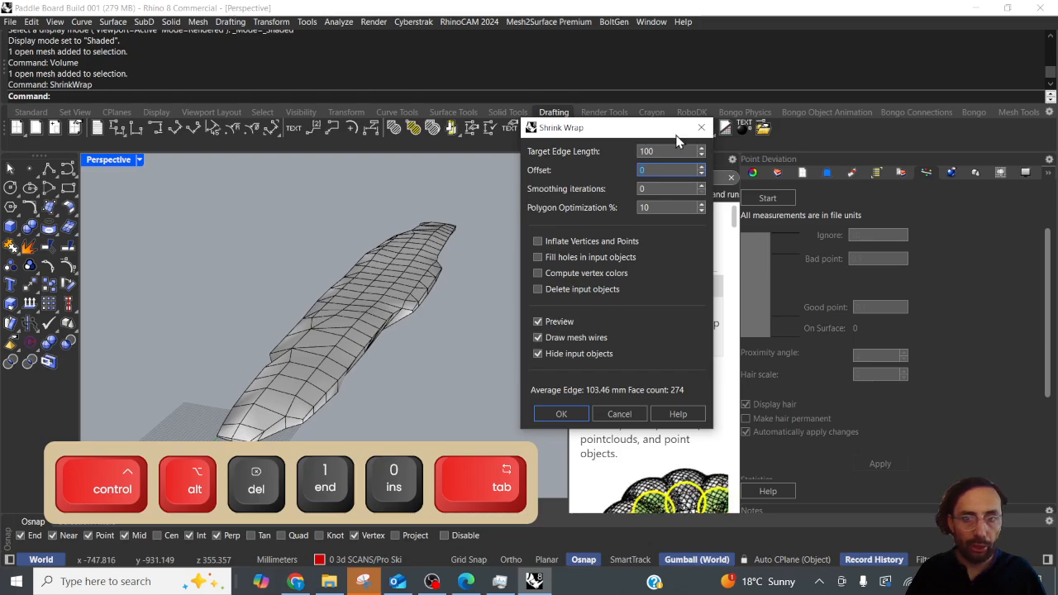
Step: Try Target Edge Length values 50, 2 and 25, settling on 25 for about 3,443 faces
type("50")
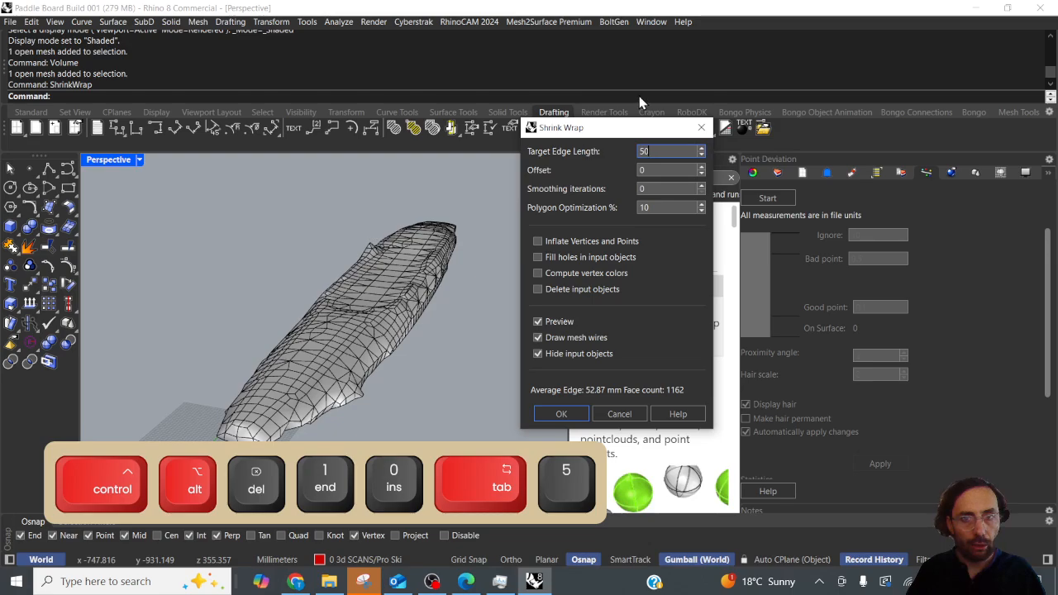
type("2")
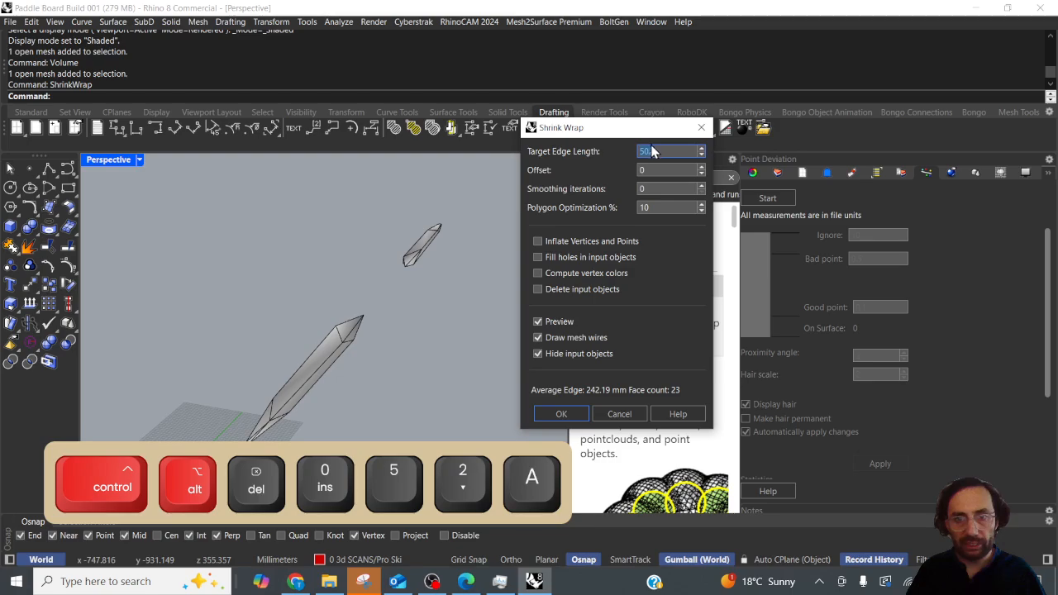
type("25")
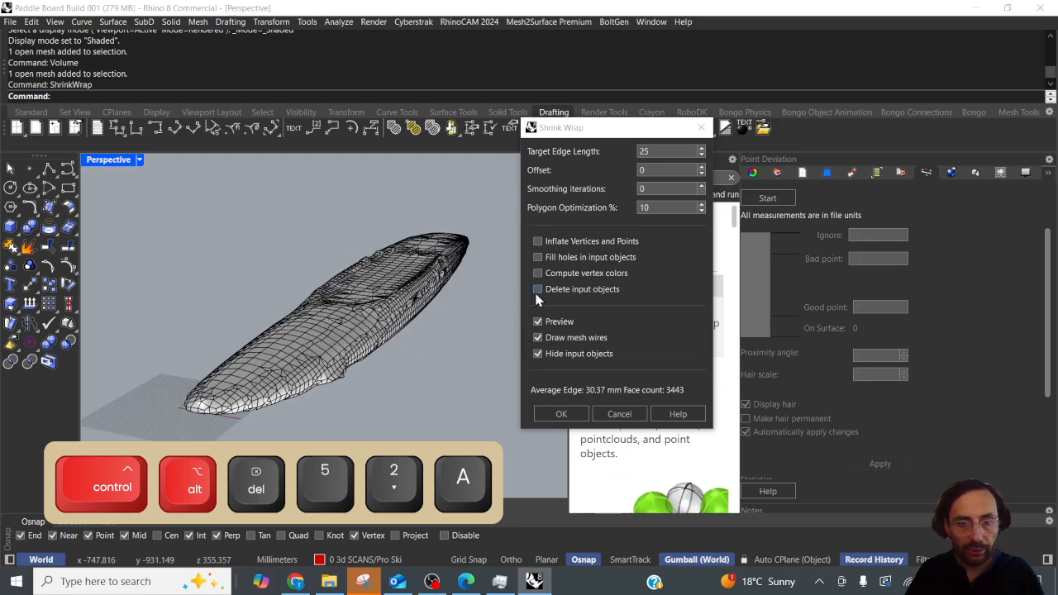
left_click(539, 354)
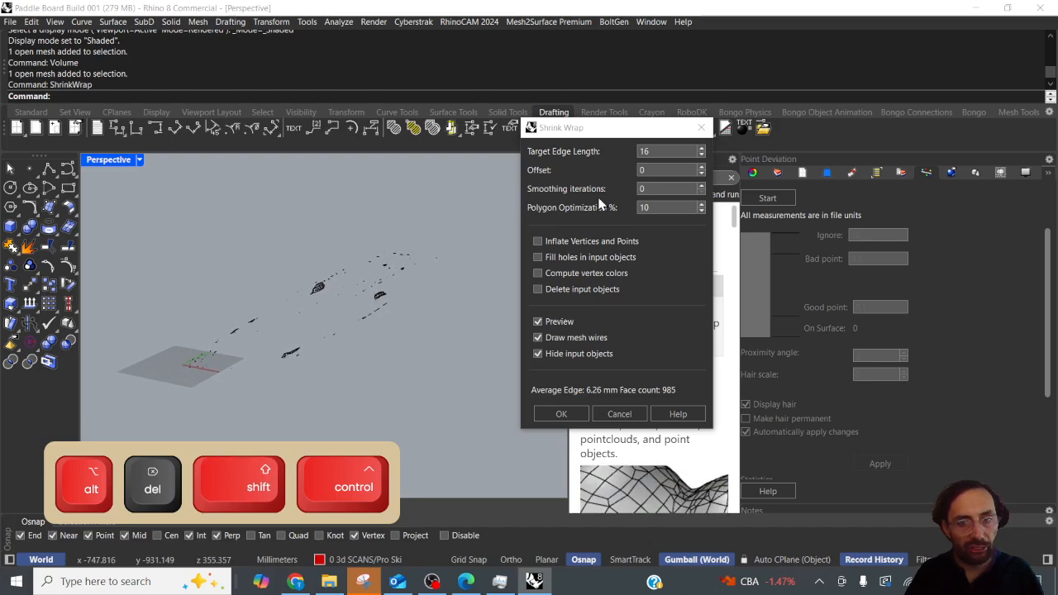
left_click(664, 153)
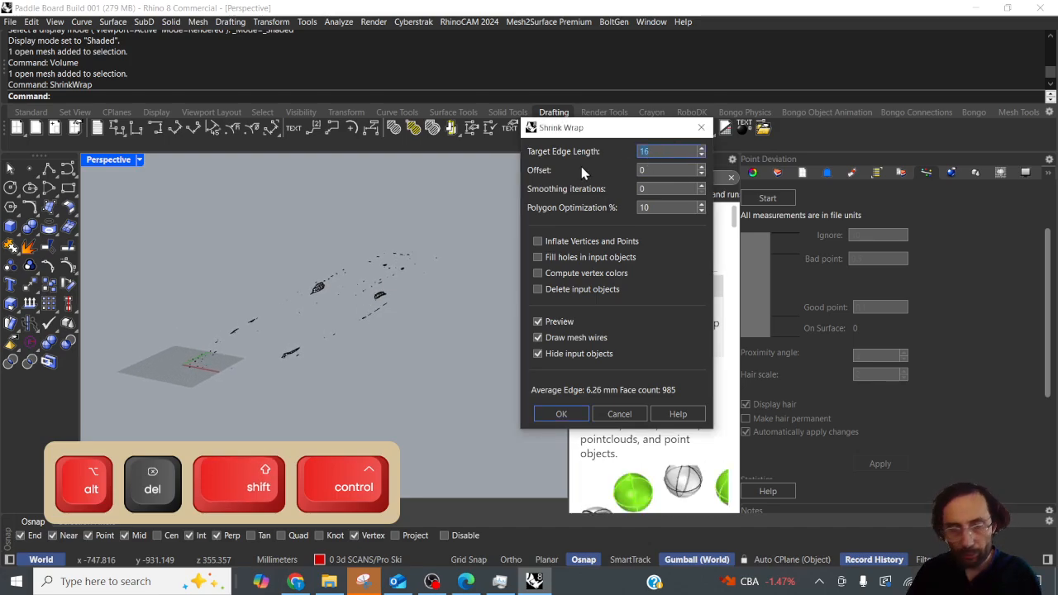
type("25")
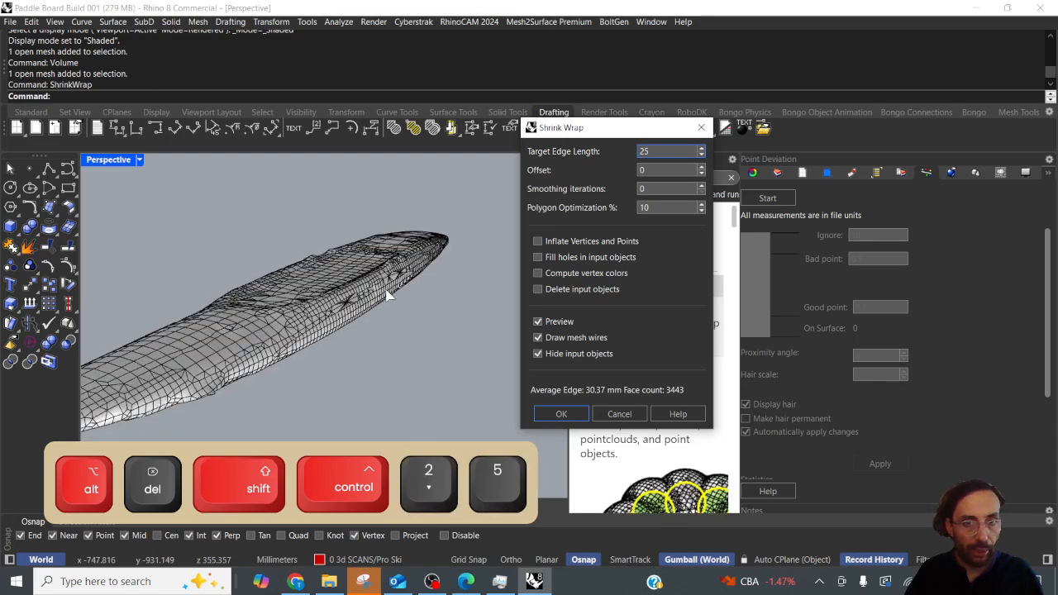
Step: Step Target Edge Length to 20 and stop hiding the input scan in the preview
left_click(692, 156)
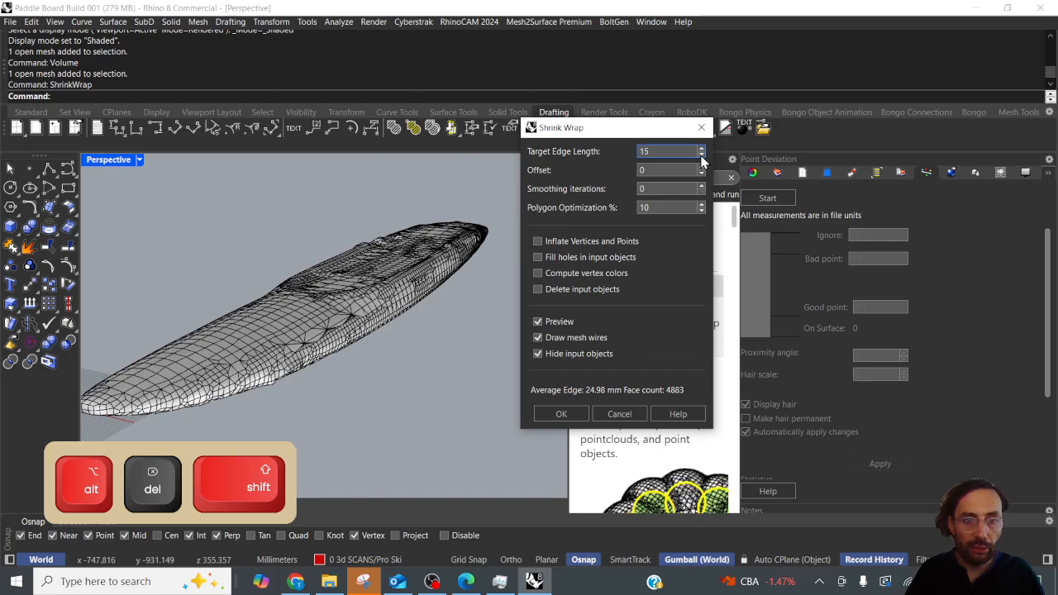
left_click(699, 148)
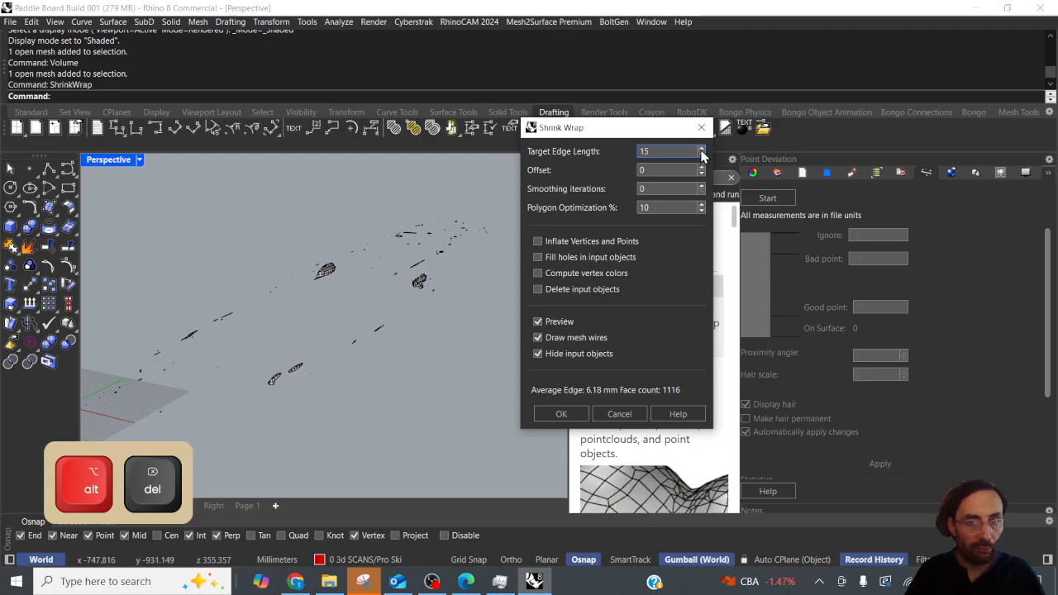
left_click(692, 147)
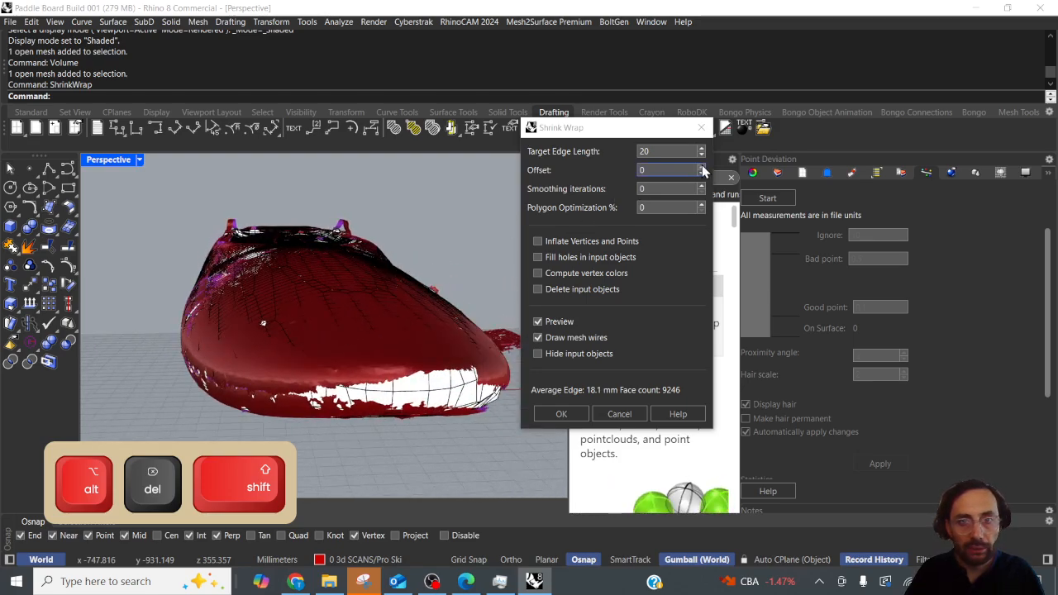
Step: Confirm the shrink wrap with 0.5 offset and set the mesh display colour to Chartreuse green
type("0.5")
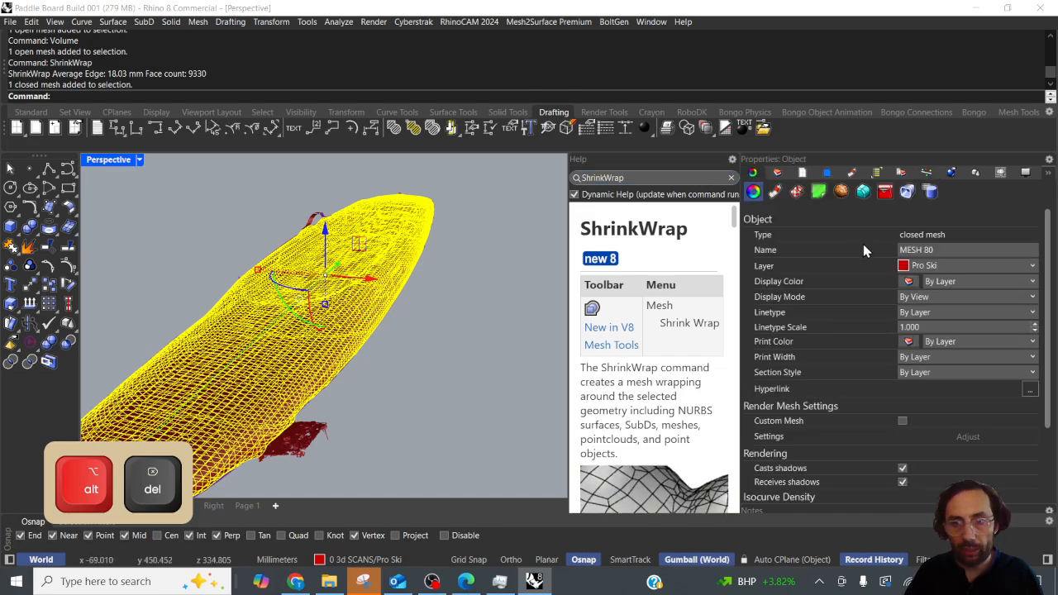
left_click(909, 281)
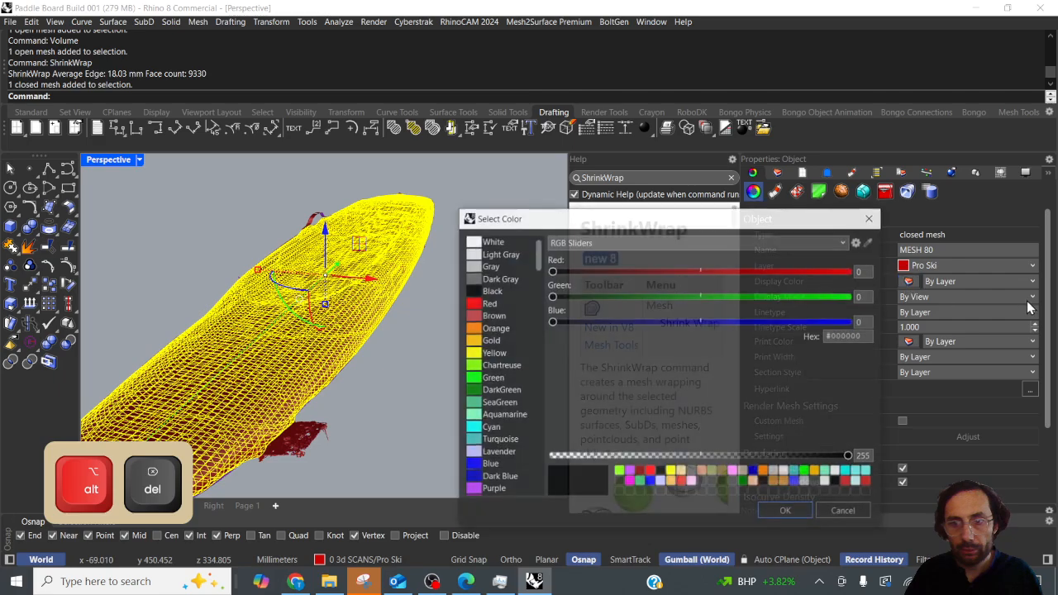
left_click(500, 366)
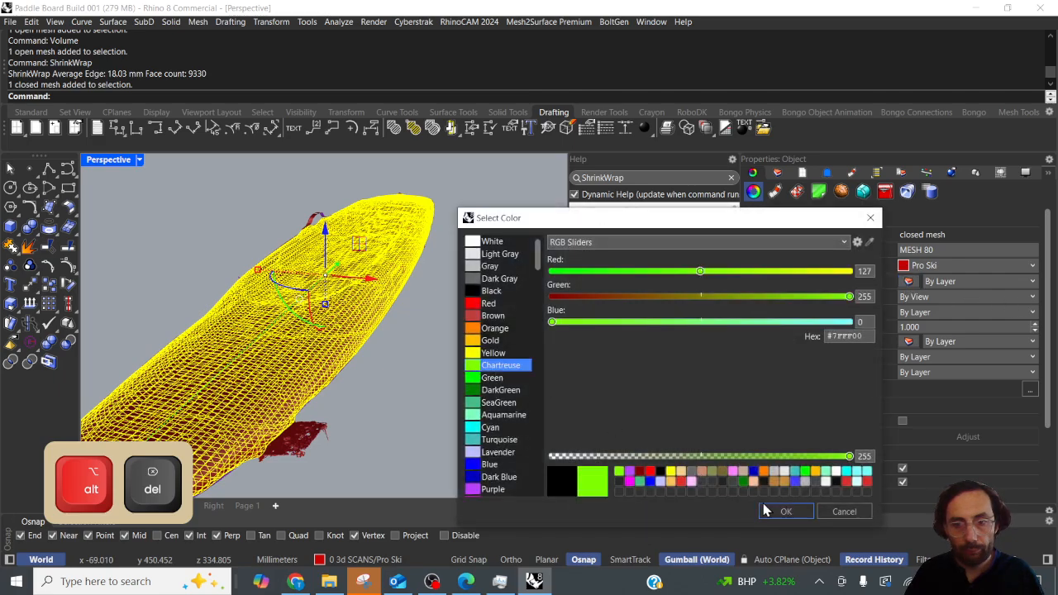
left_click(788, 511)
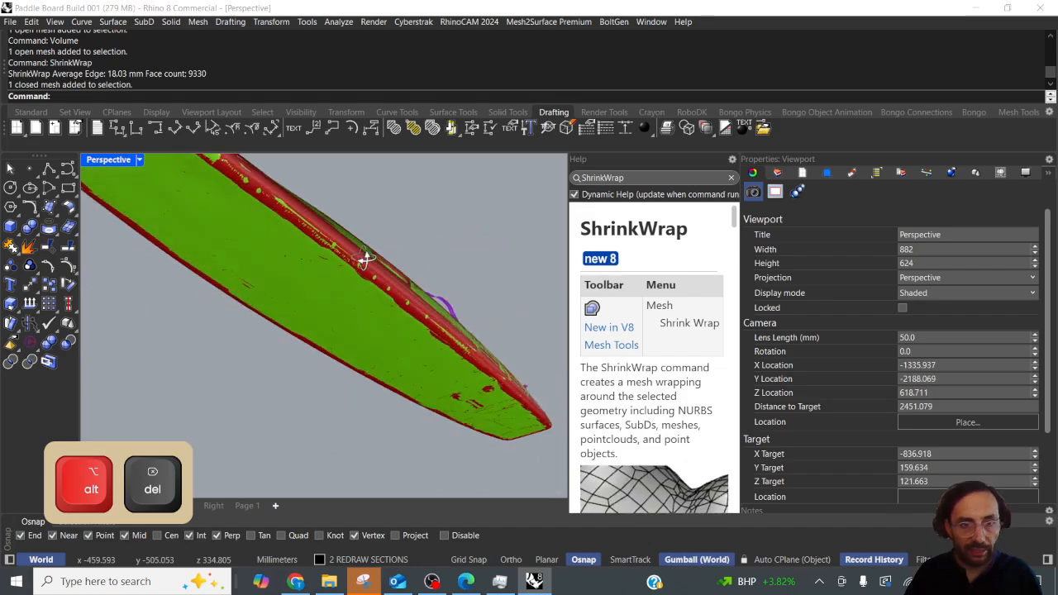
Step: Zoom onto the overlapping meshes and start PointDeviation with the scan as point source
left_click_drag(363, 261, 471, 368)
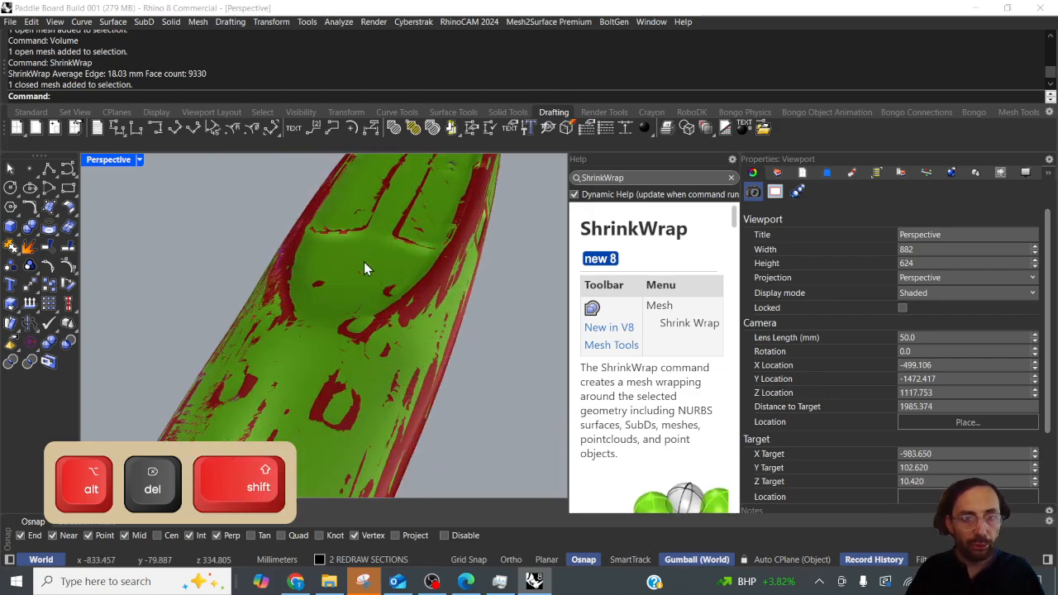
type("PointDeviation")
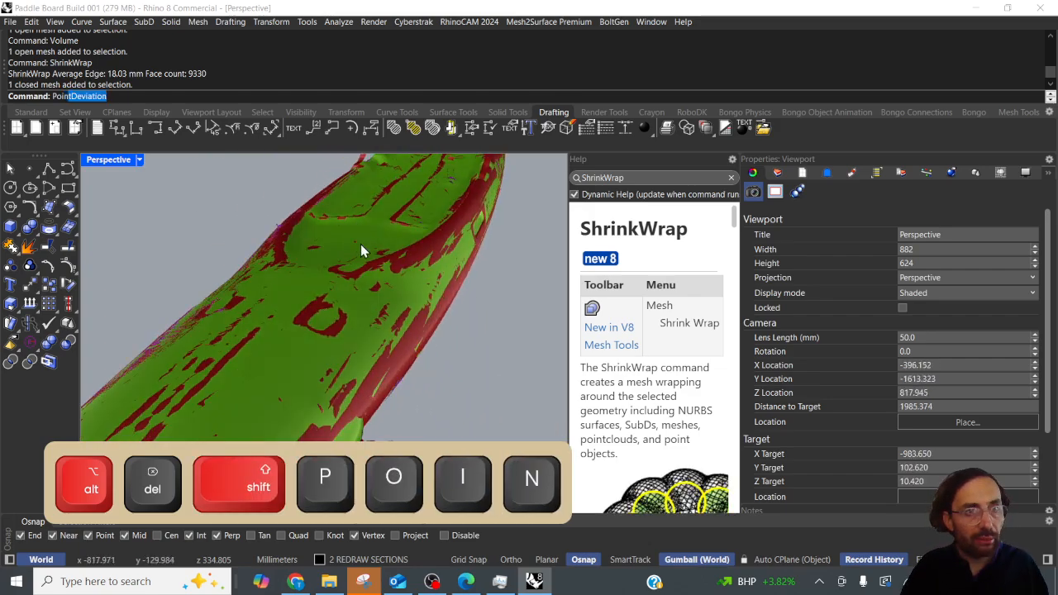
key("enter")
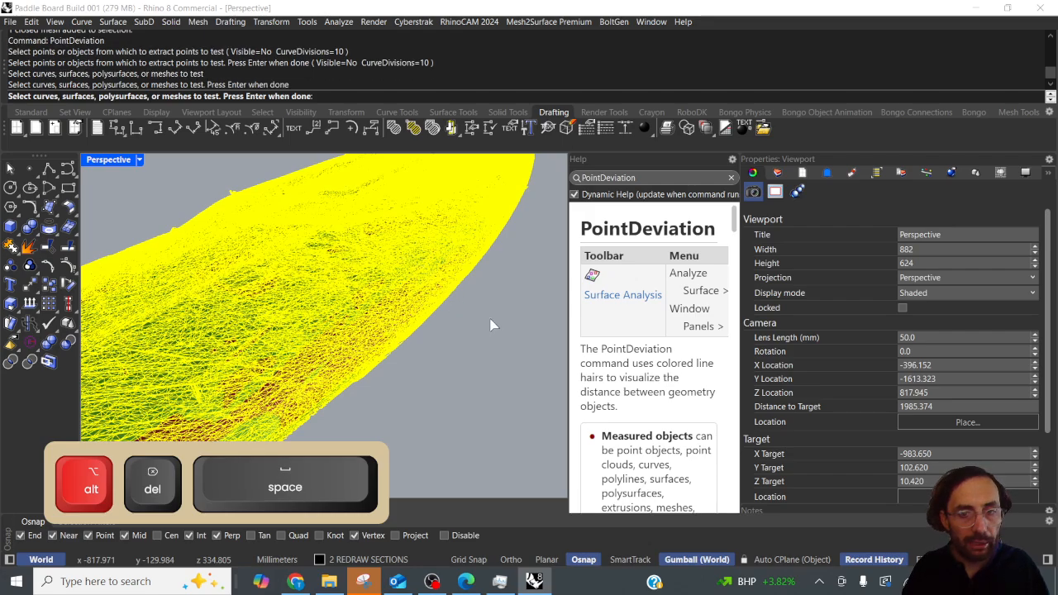
Step: Test against the green mesh and orbit to inspect the deviation hairs with Bad point set to 2
key("Enter")
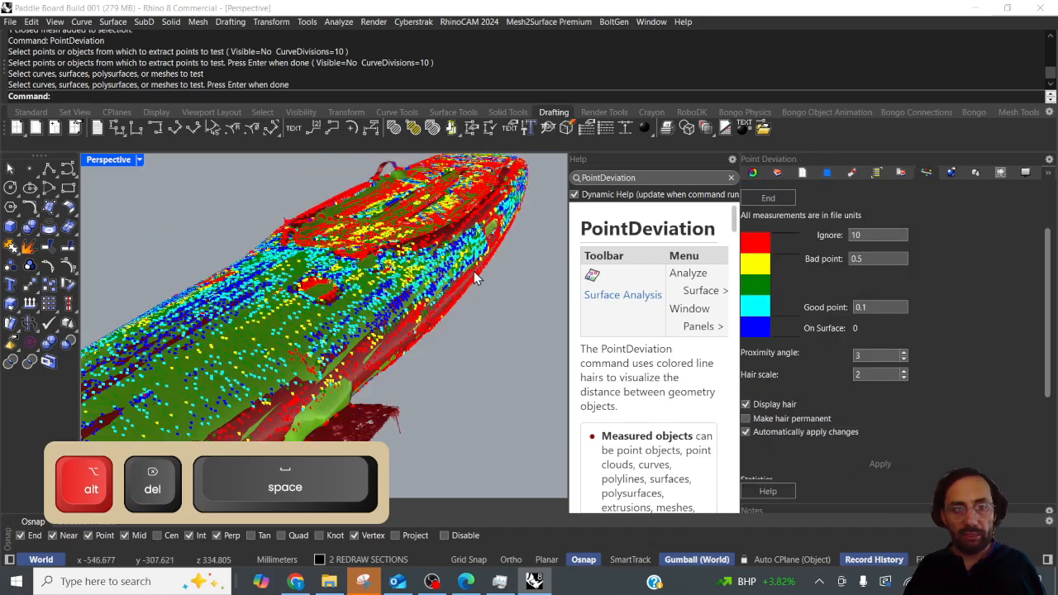
left_click_drag(476, 278, 417, 322)
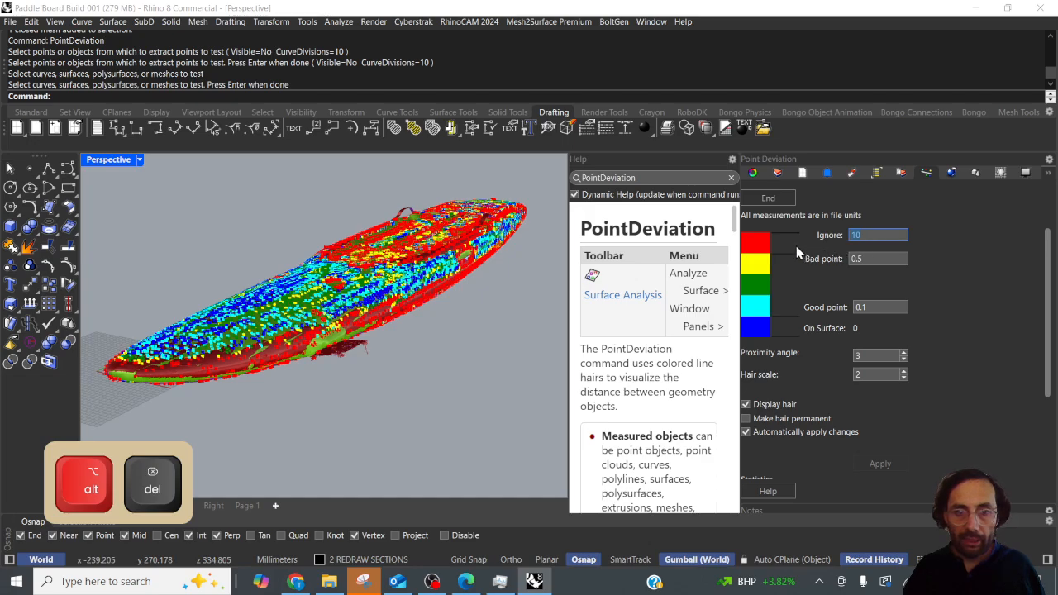
mouse_move(795, 242)
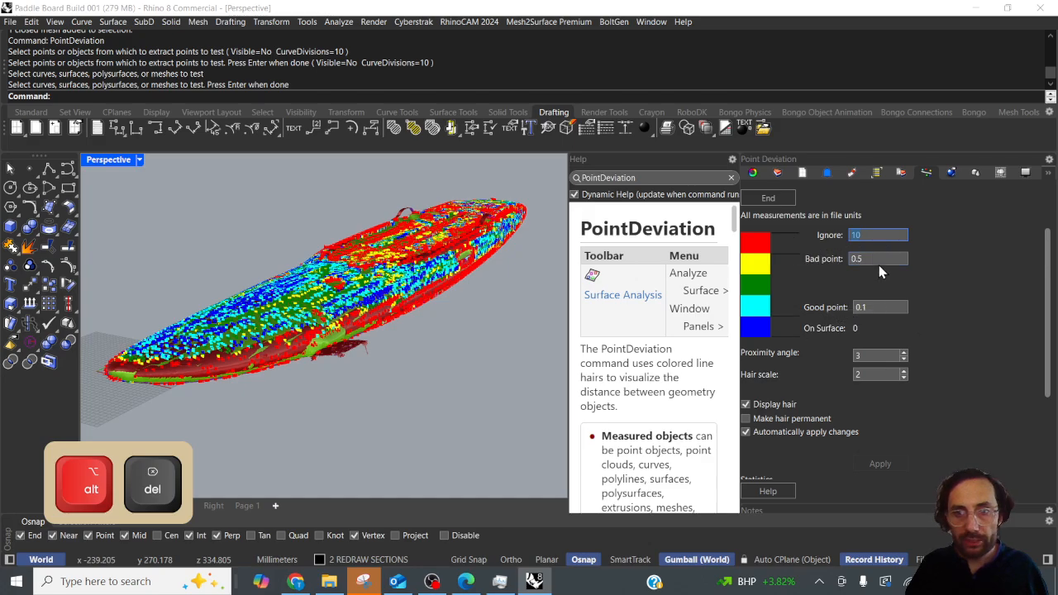
mouse_move(728, 291)
type("2")
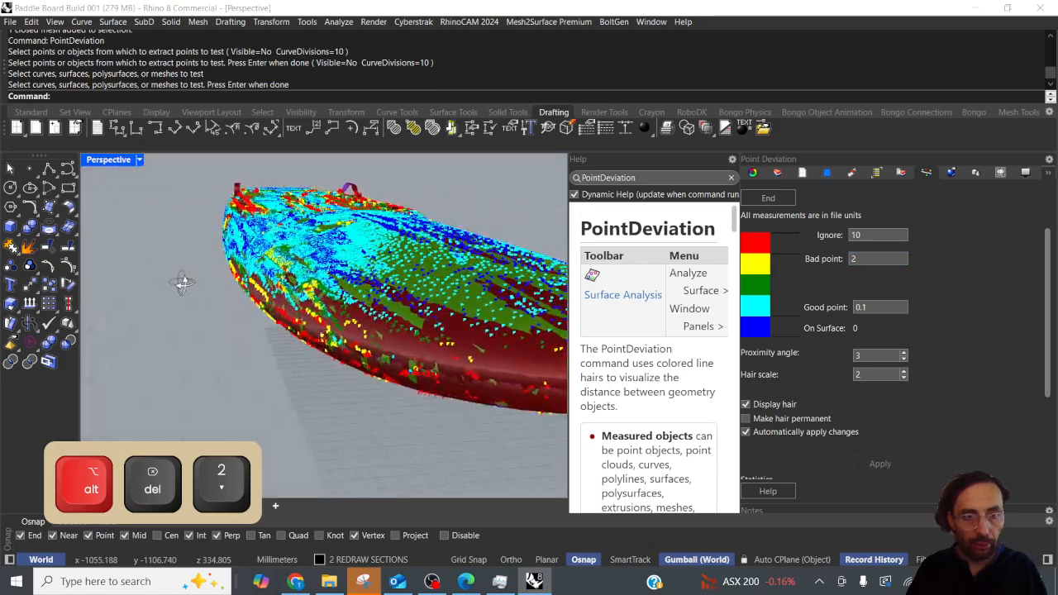
left_click_drag(182, 281, 438, 281)
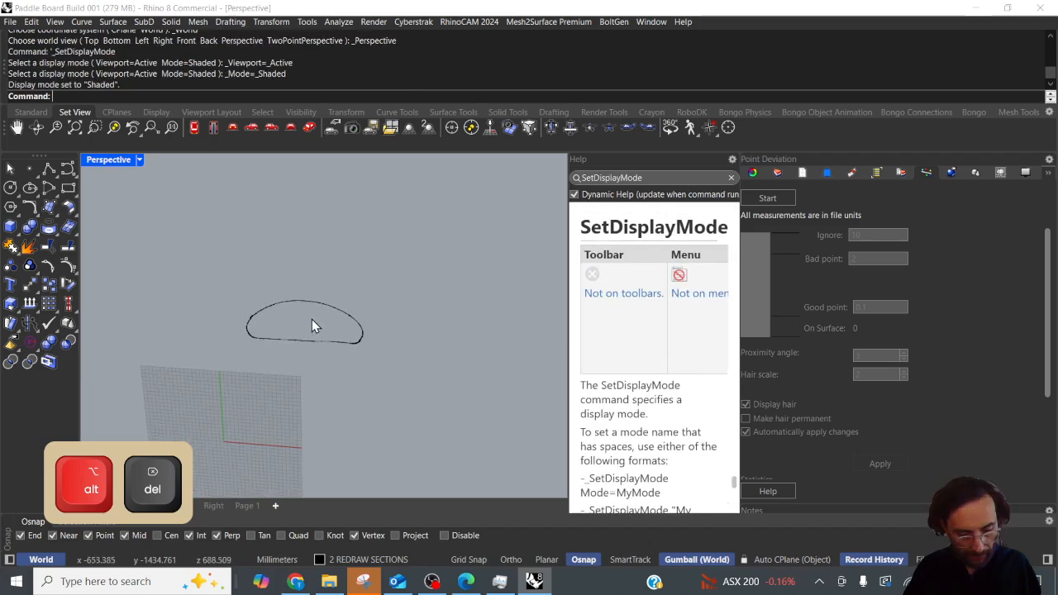
Step: Undo the last change after ending the deviation check, revealing the hidden board objects
key("Ctrl+z")
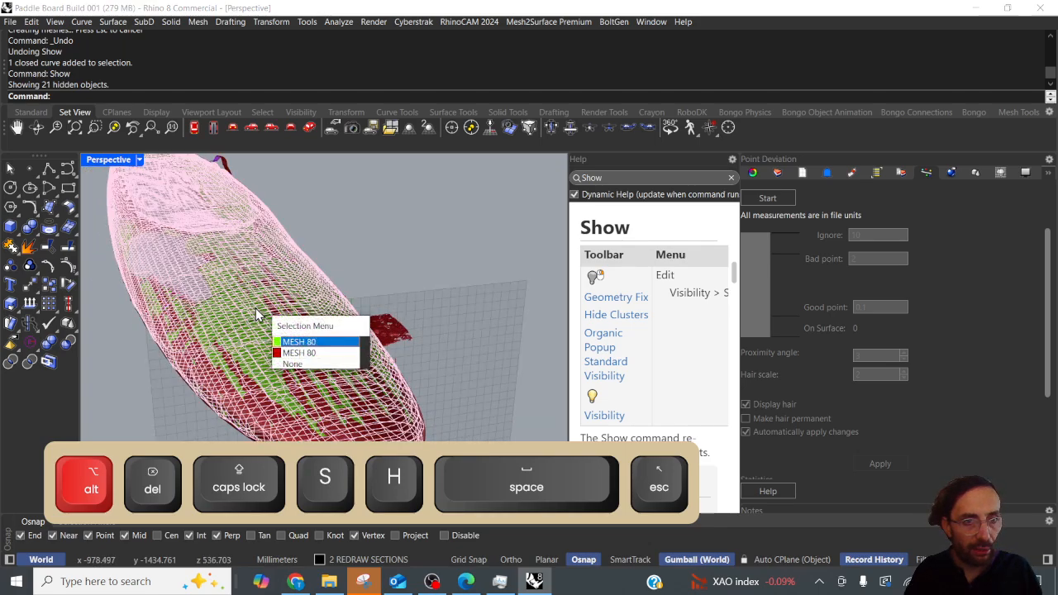
Step: Pick MESH 80 from the Selection Menu and scale the green mesh by 1.01 with the gumball
left_click(308, 341)
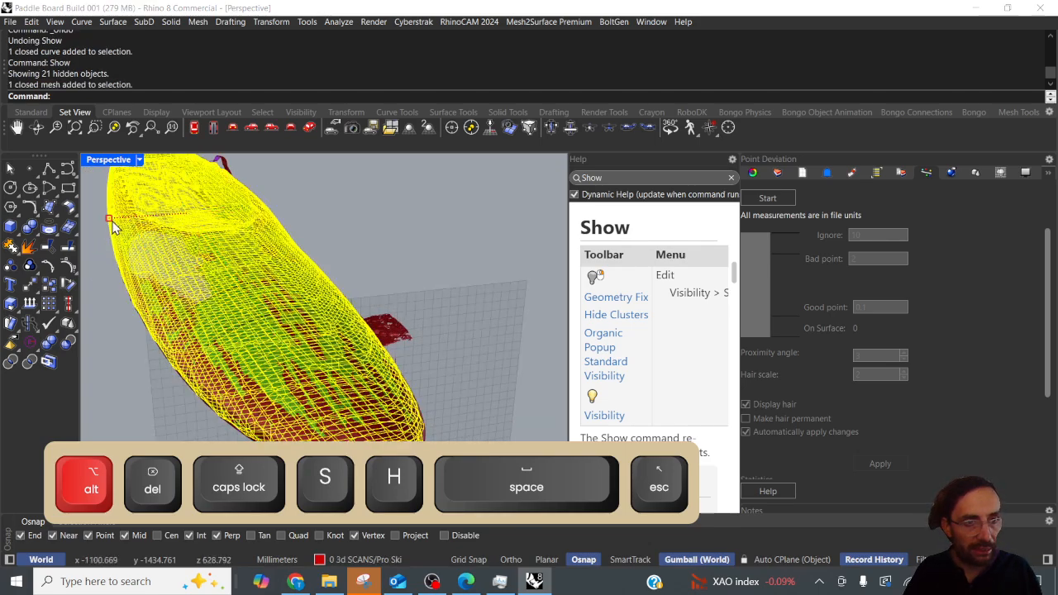
type("1.01")
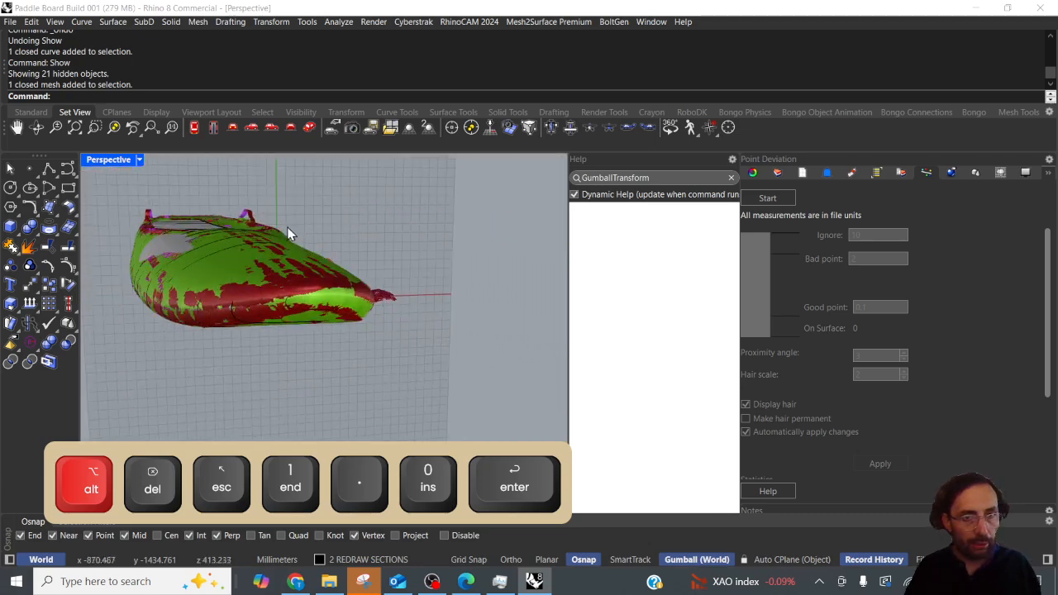
key("ctrl+z")
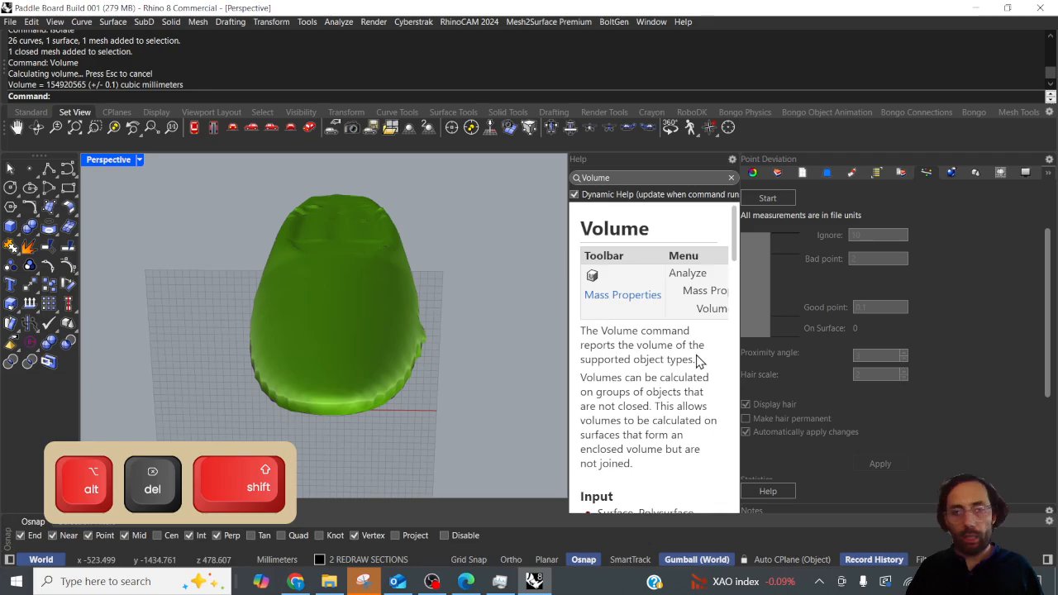
mouse_move(490, 268)
type("ShrinkWrap")
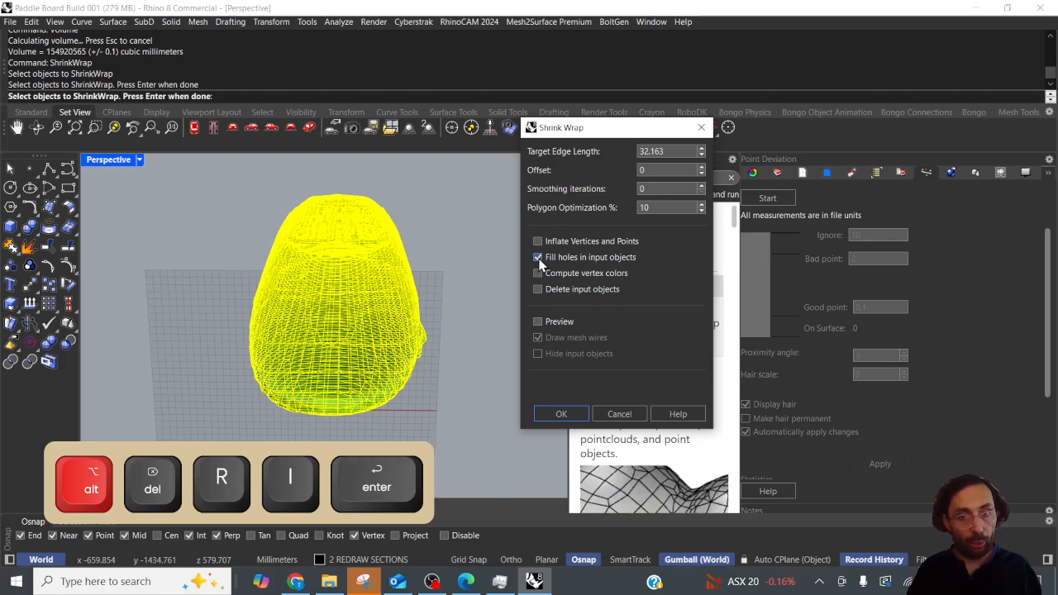
left_click(537, 258)
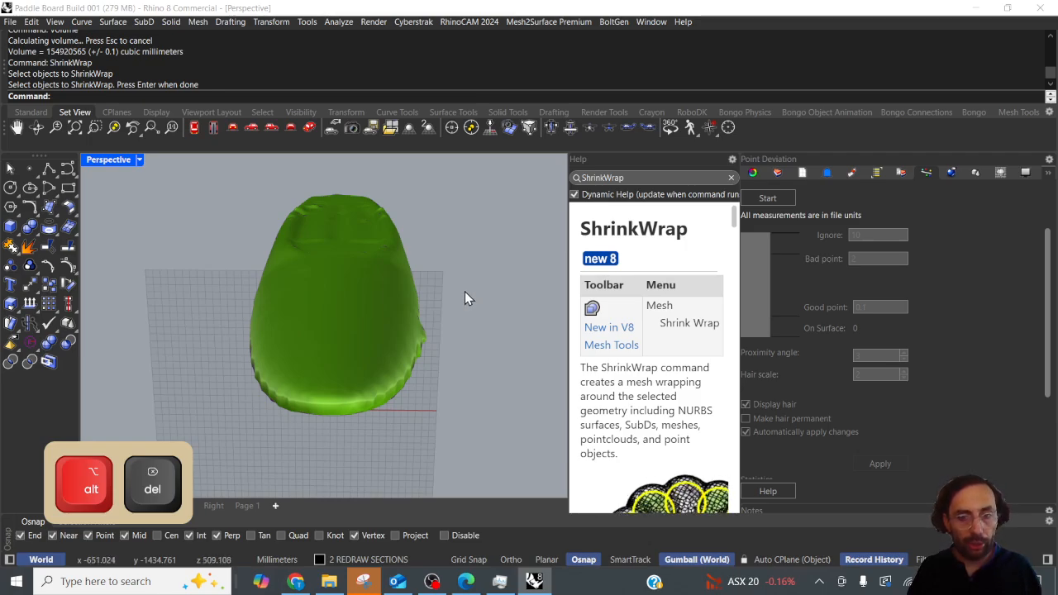
left_click_drag(463, 298, 455, 275)
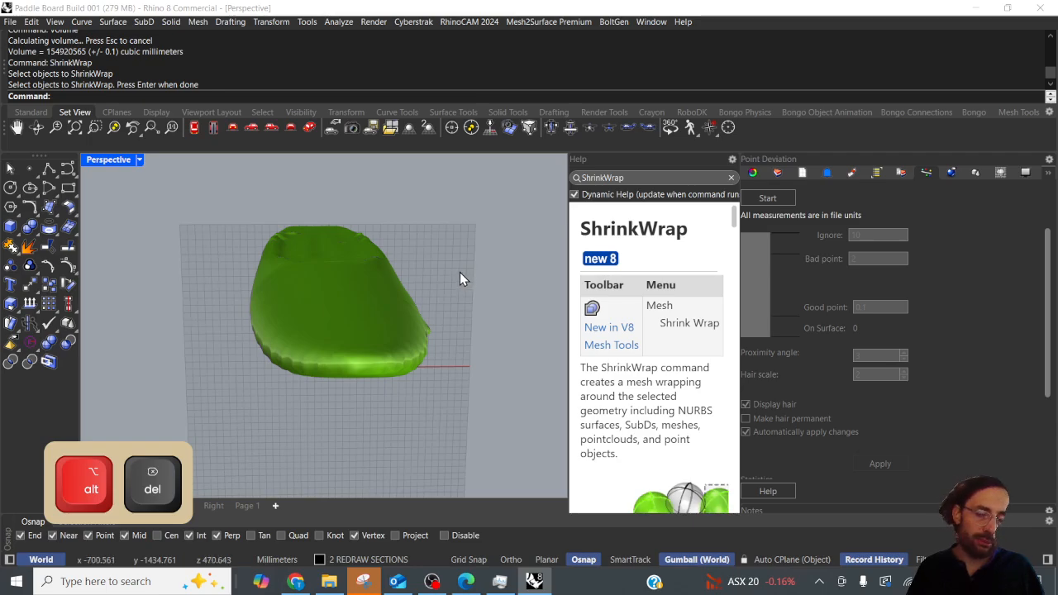
mouse_move(459, 273)
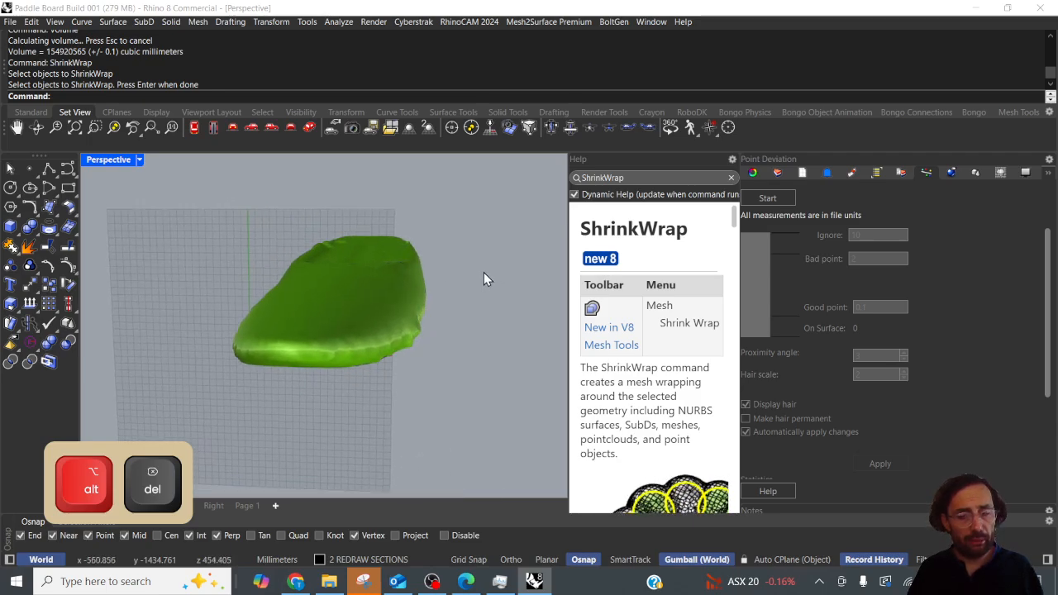
mouse_move(488, 277)
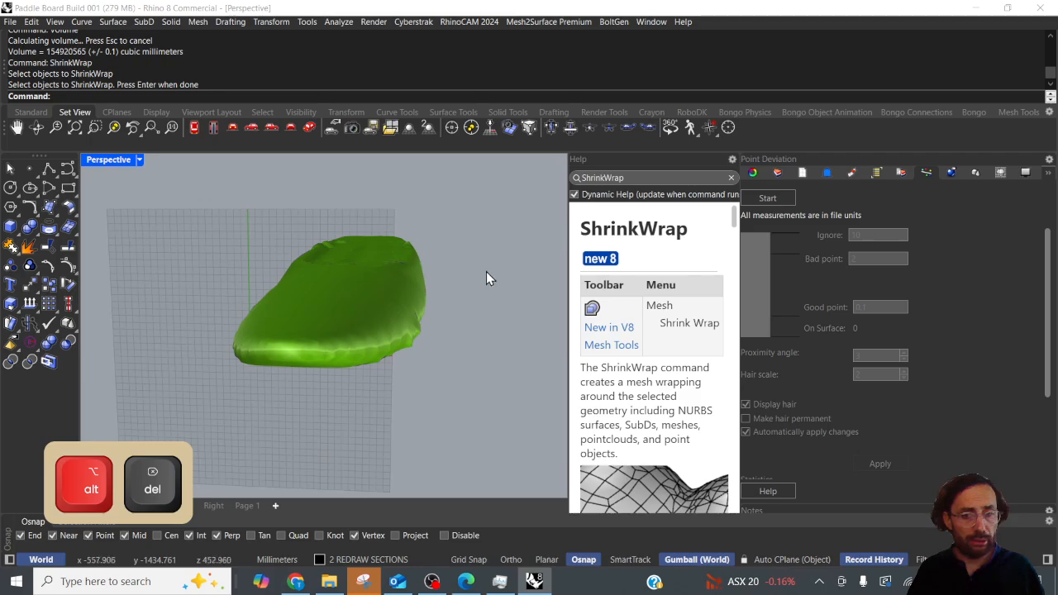